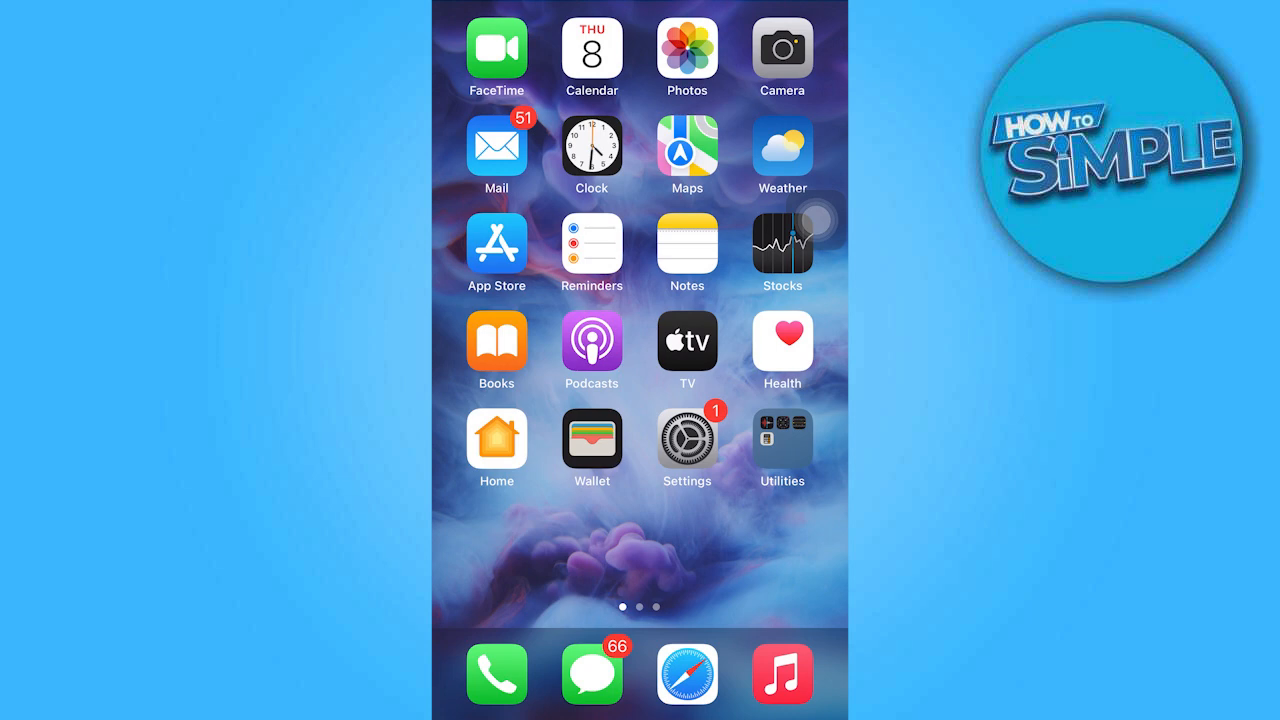
Begin changing the Apple ID country/region and agree to the media services terms
{"action": "left_click", "coordinate": [688, 436]}
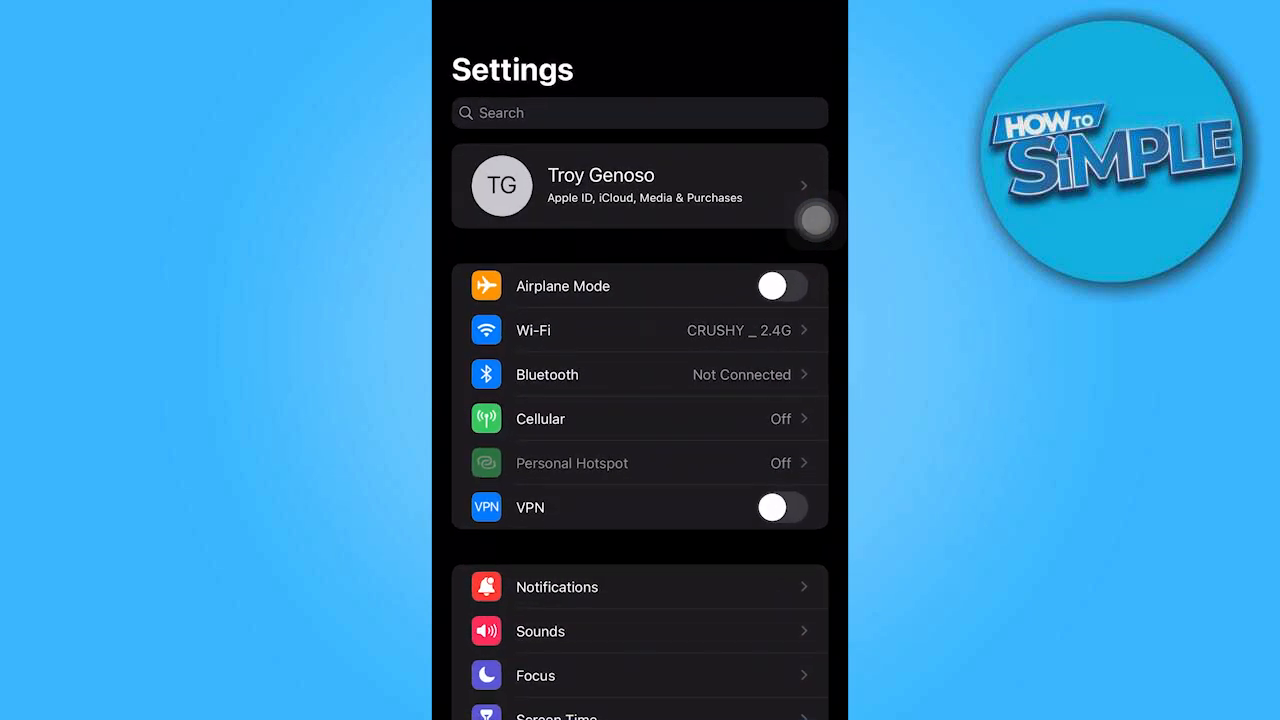
{"action": "left_click", "coordinate": [640, 186]}
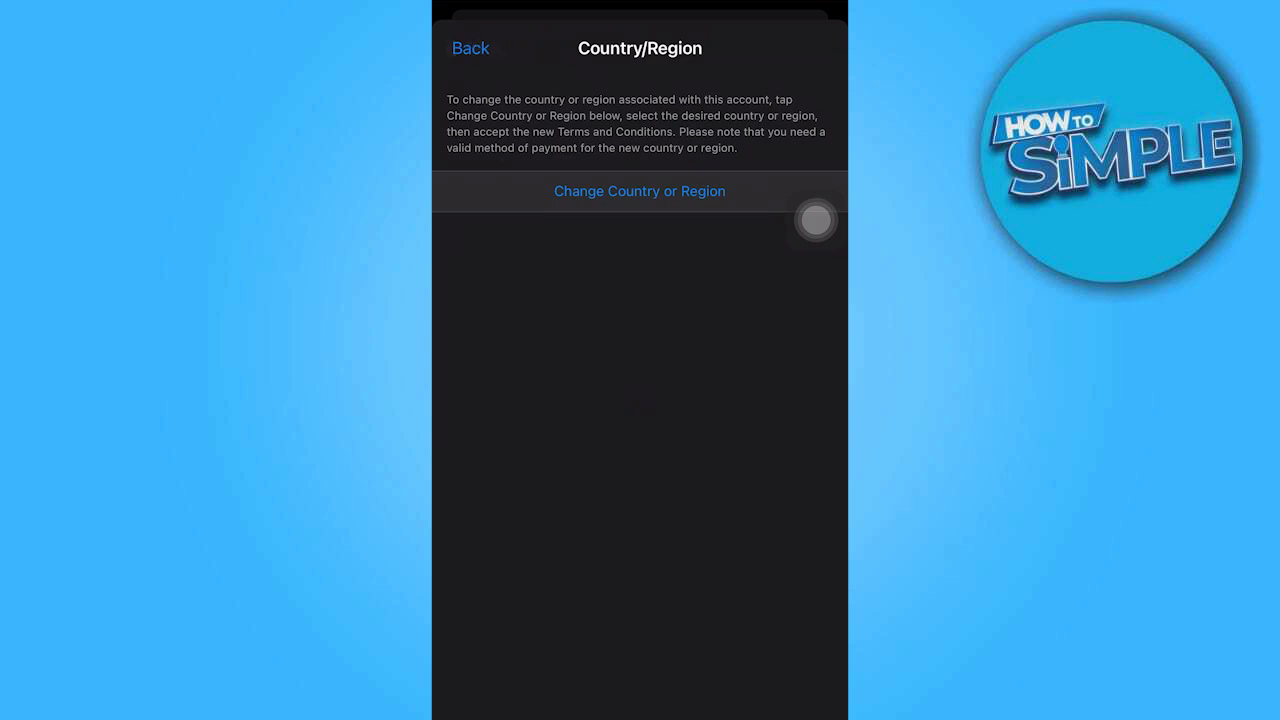
{"action": "left_click", "coordinate": [640, 192]}
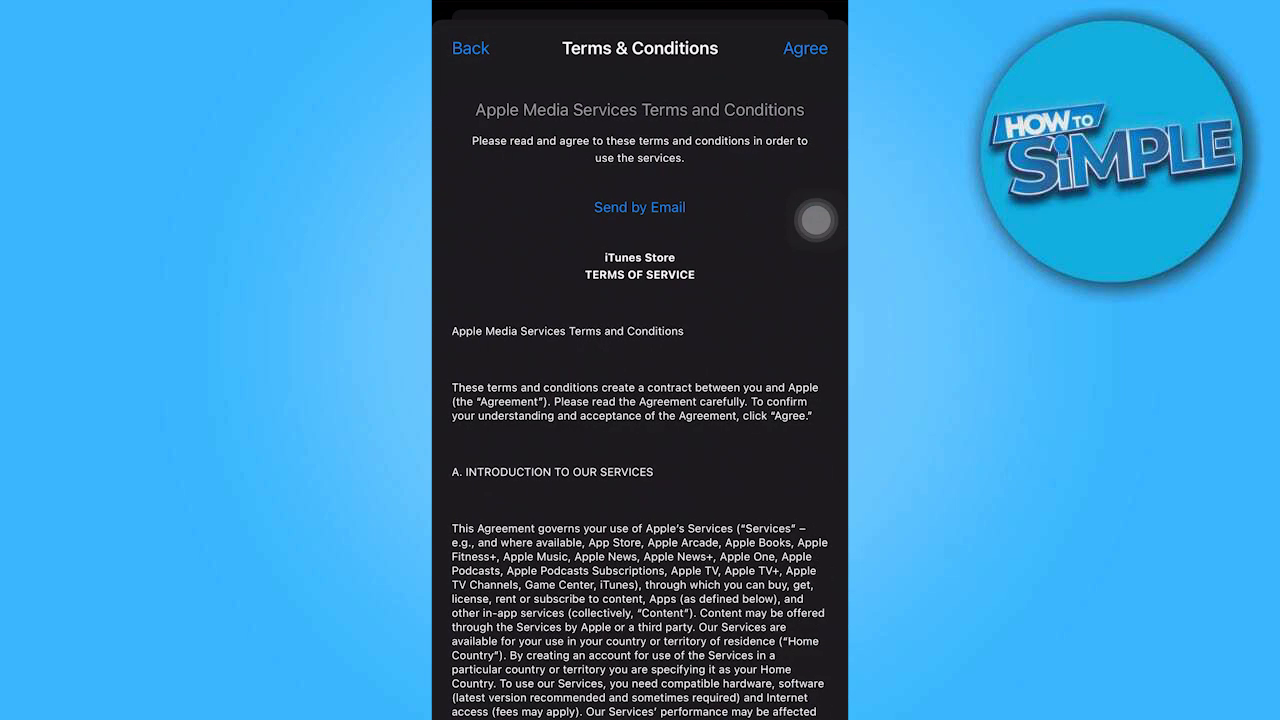
{"action": "left_click", "coordinate": [804, 48]}
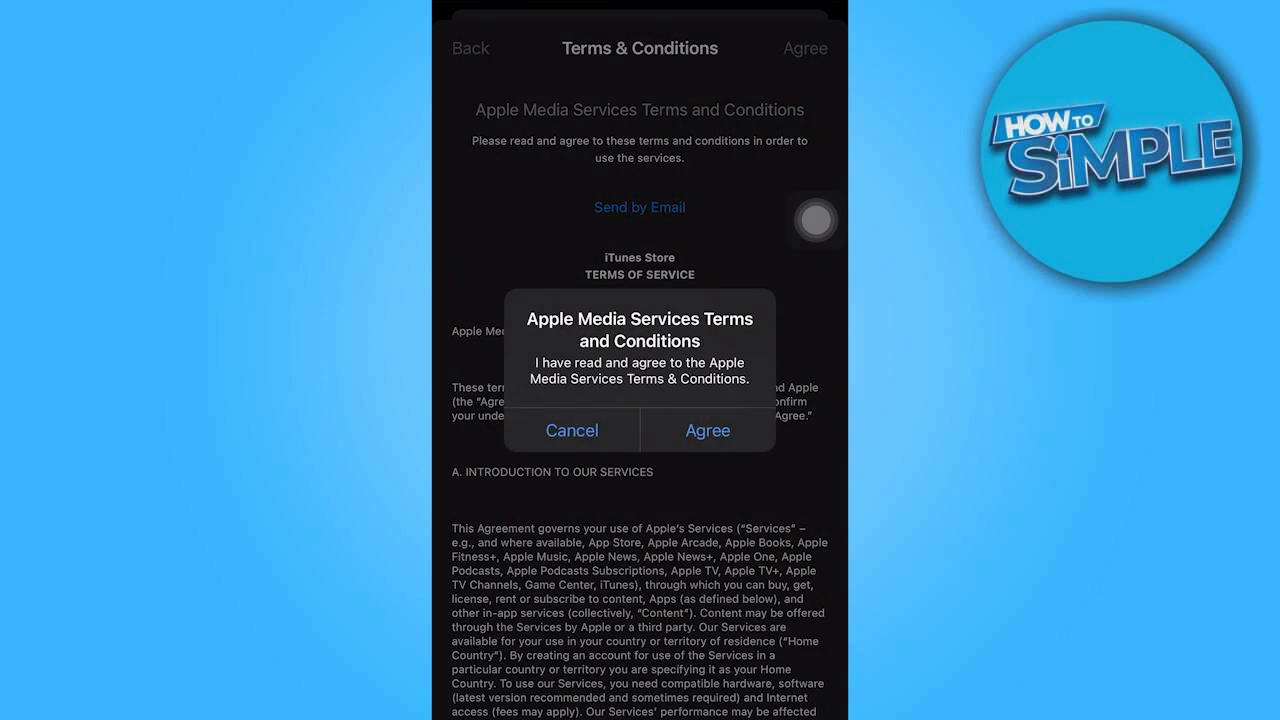
{"action": "left_click", "coordinate": [708, 430]}
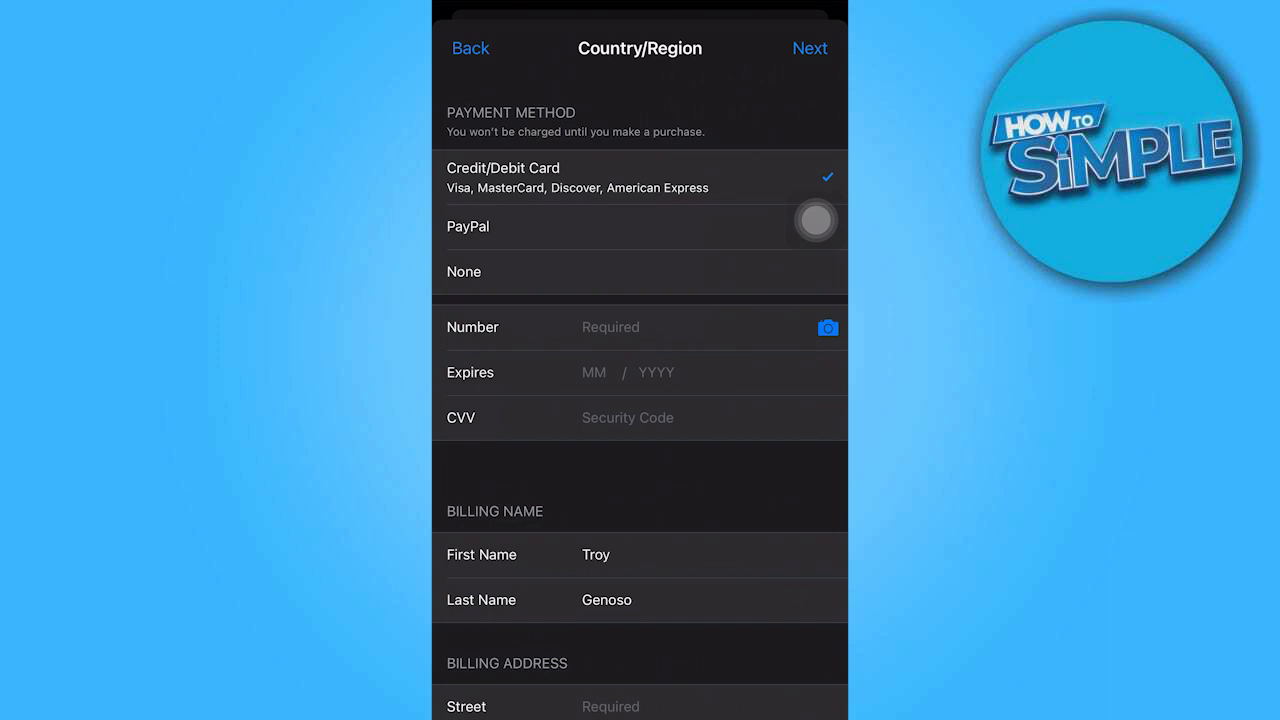
Choose None as the payment method for the new region
{"action": "scroll", "scroll_direction": "down", "scroll_amount": 3}
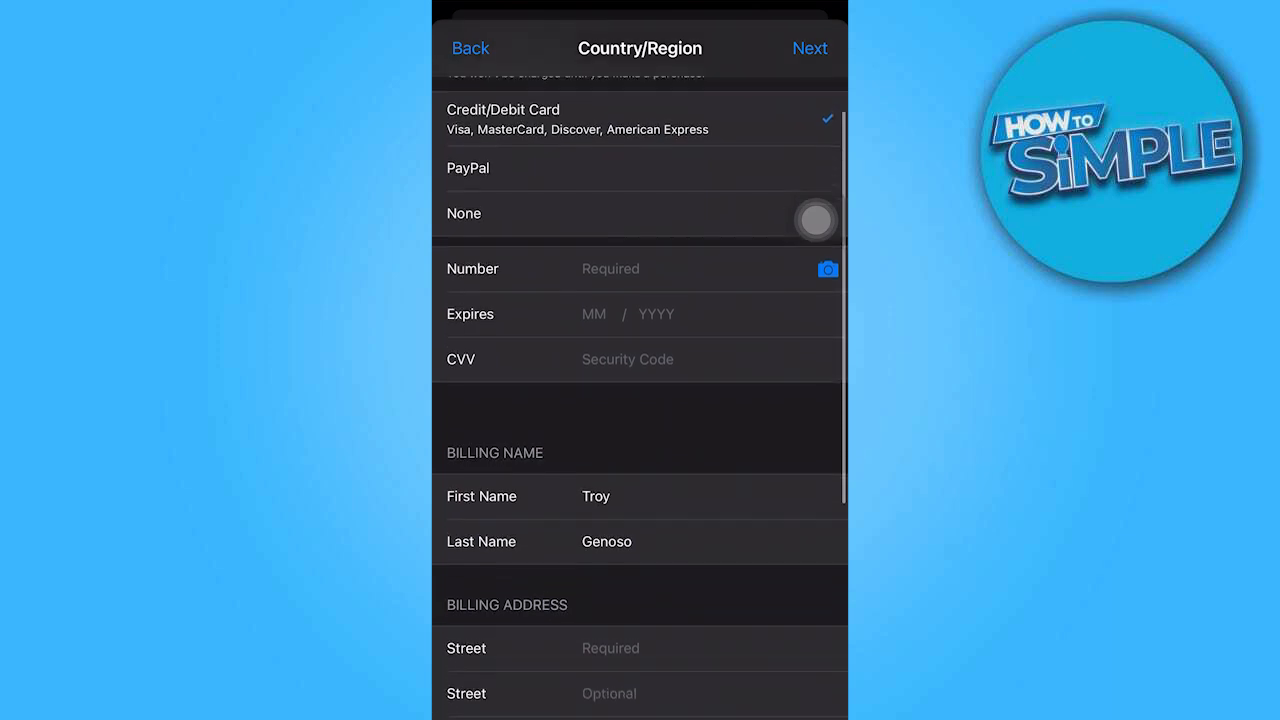
{"action": "scroll", "scroll_direction": "down", "scroll_amount": 3}
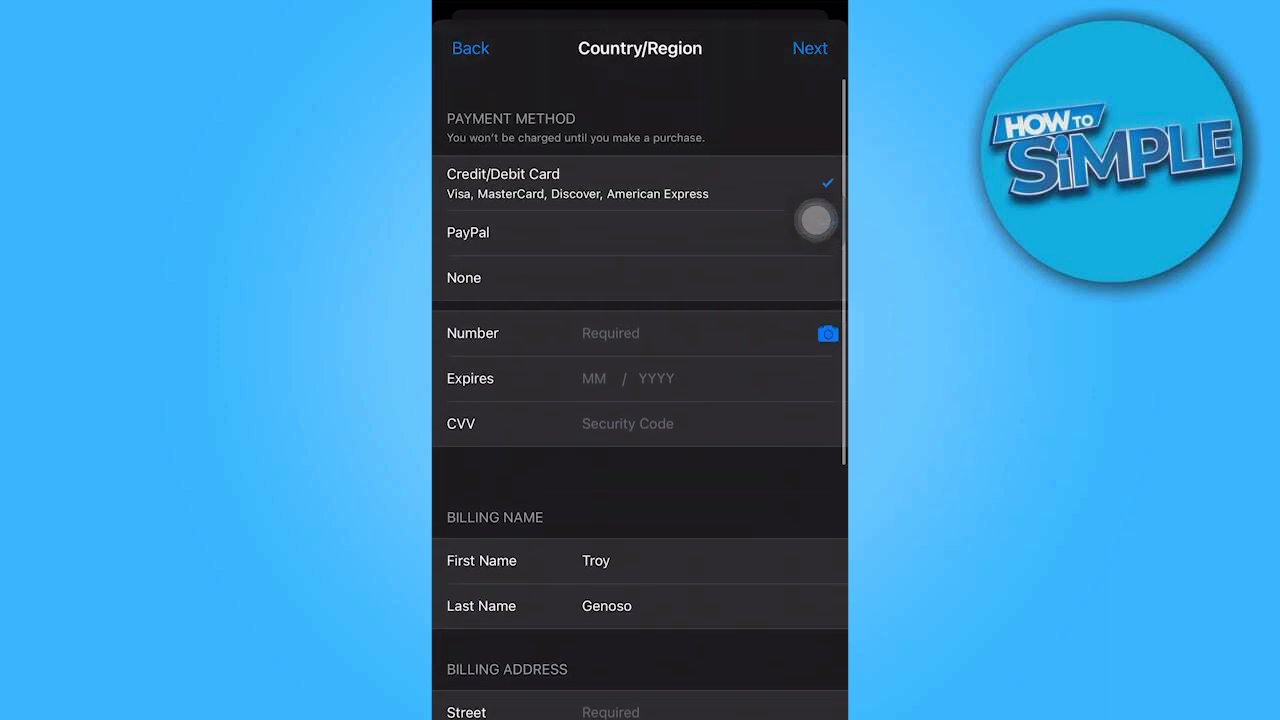
{"action": "scroll", "scroll_direction": "down", "scroll_amount": 3}
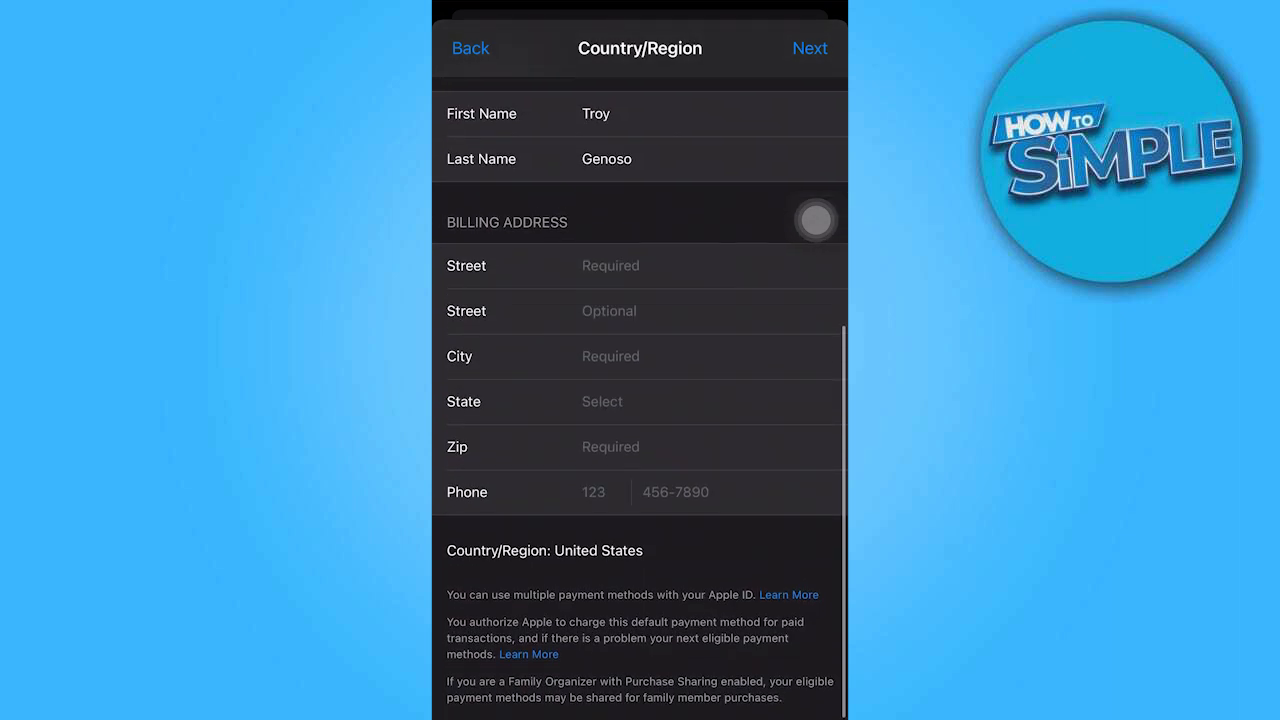
{"action": "scroll", "scroll_direction": "up", "scroll_amount": 3}
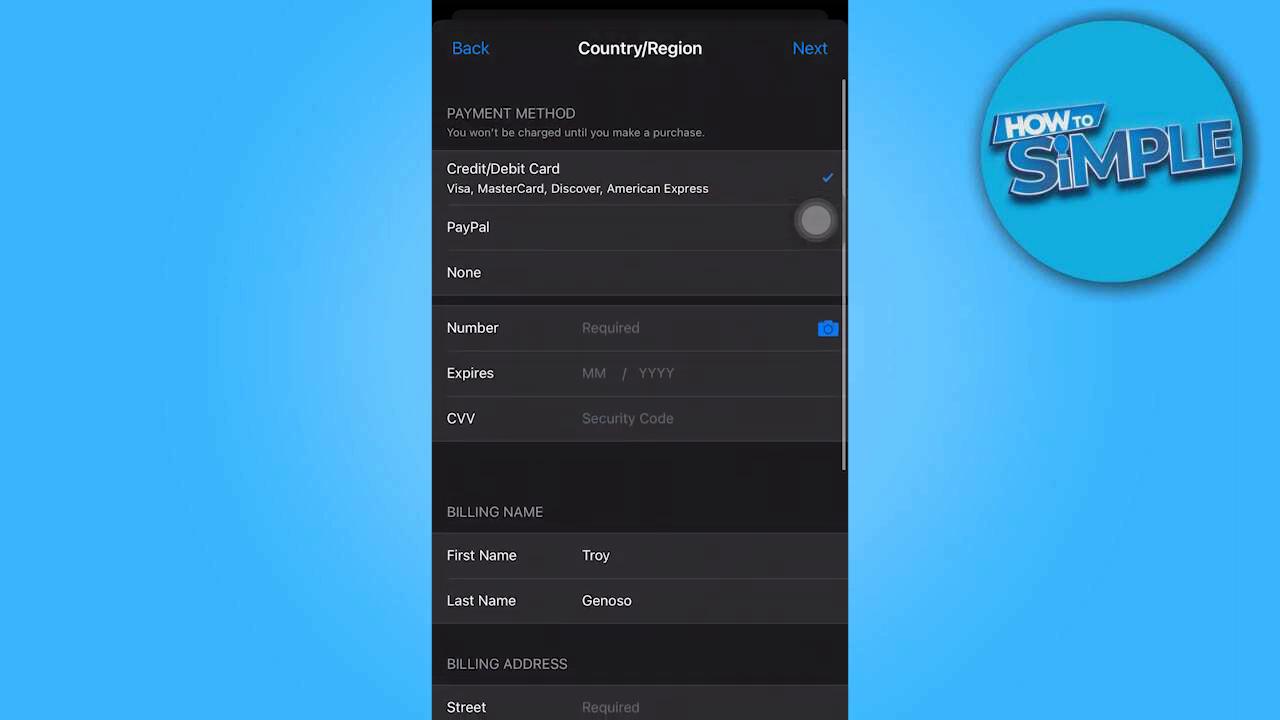
{"action": "left_click", "coordinate": [464, 272]}
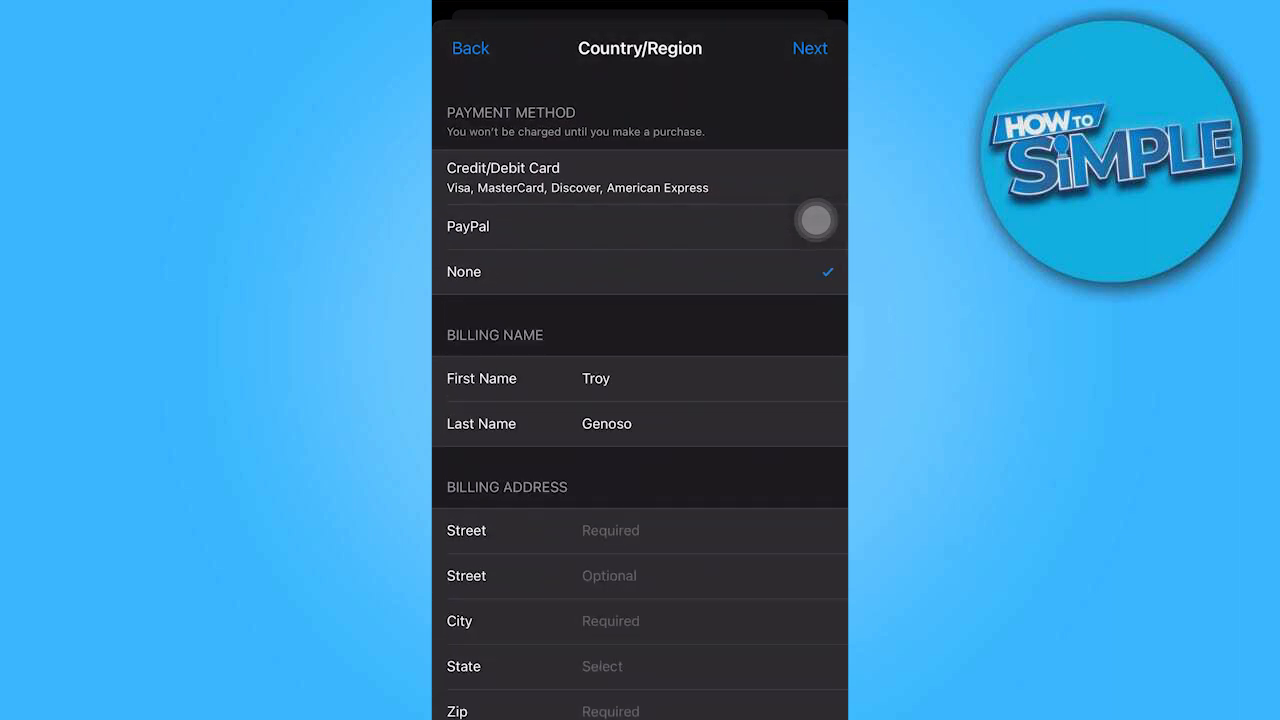
Fill the billing address in Phoenix, Arizona, United States and continue with Next
{"action": "scroll", "scroll_direction": "down", "scroll_amount": 3}
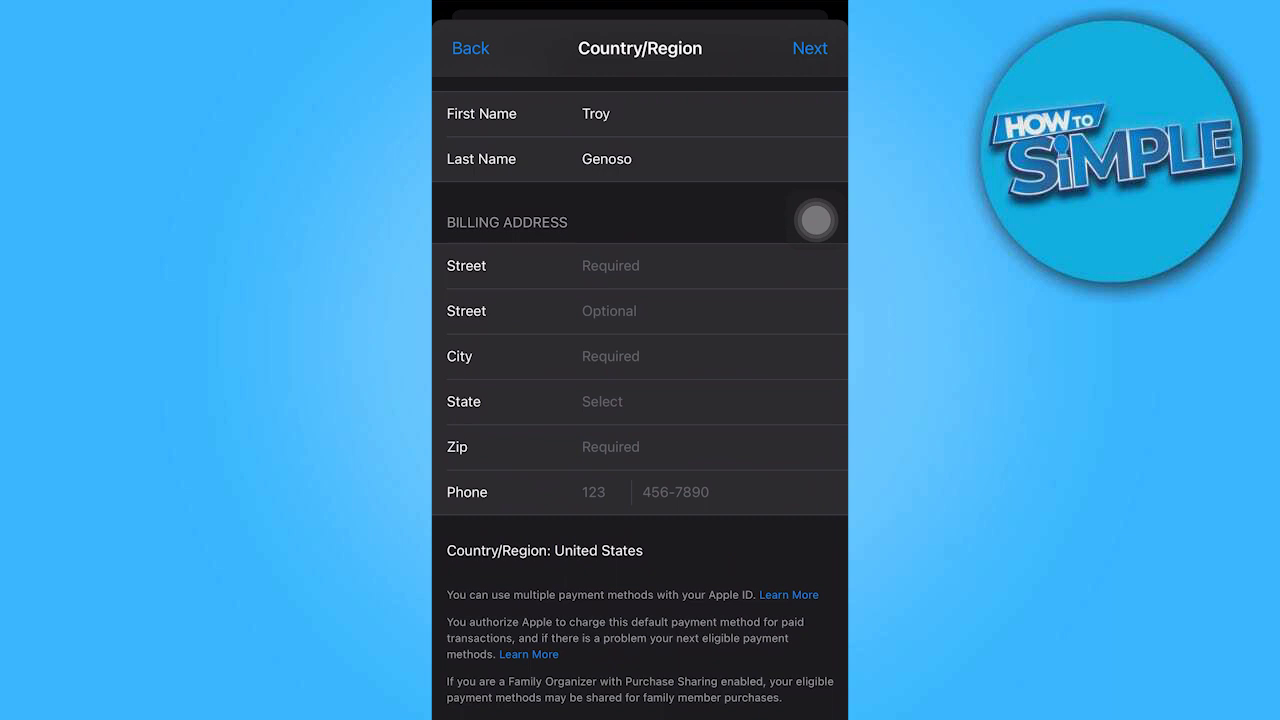
{"action": "type", "text": "Asf"}
{"action": "type", "text": "Phoenix"}
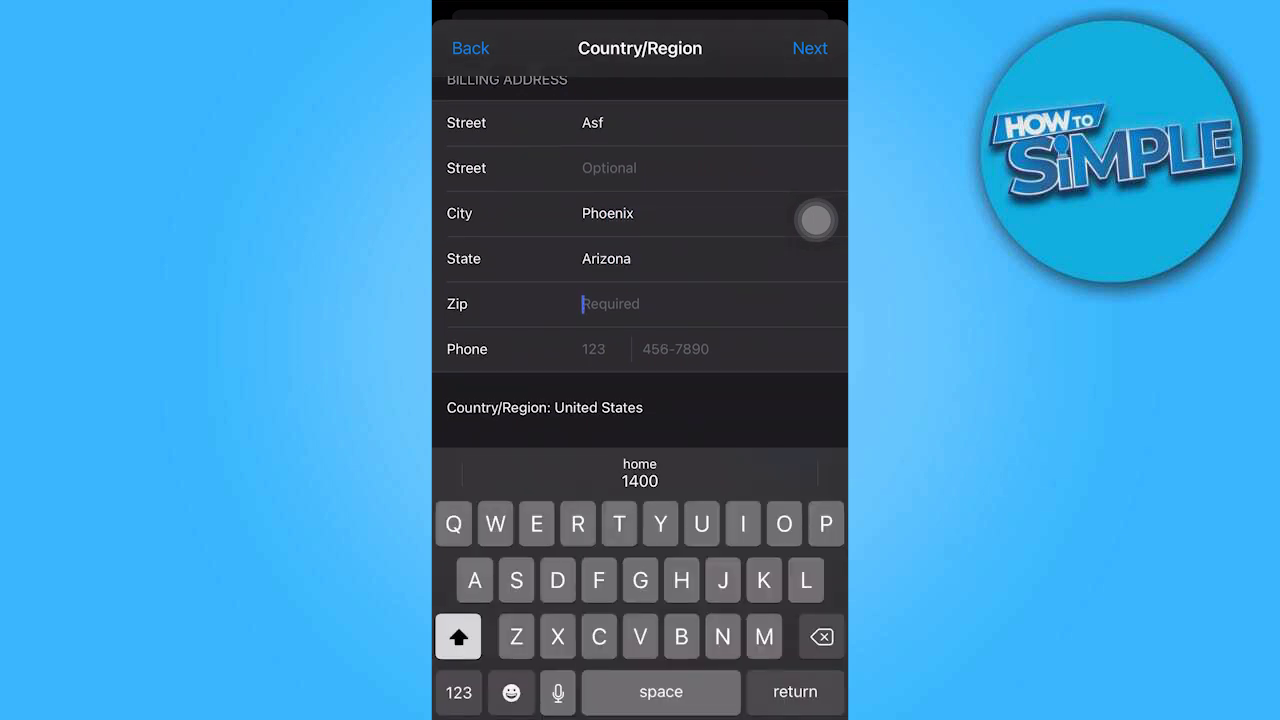
{"action": "left_click", "coordinate": [458, 692]}
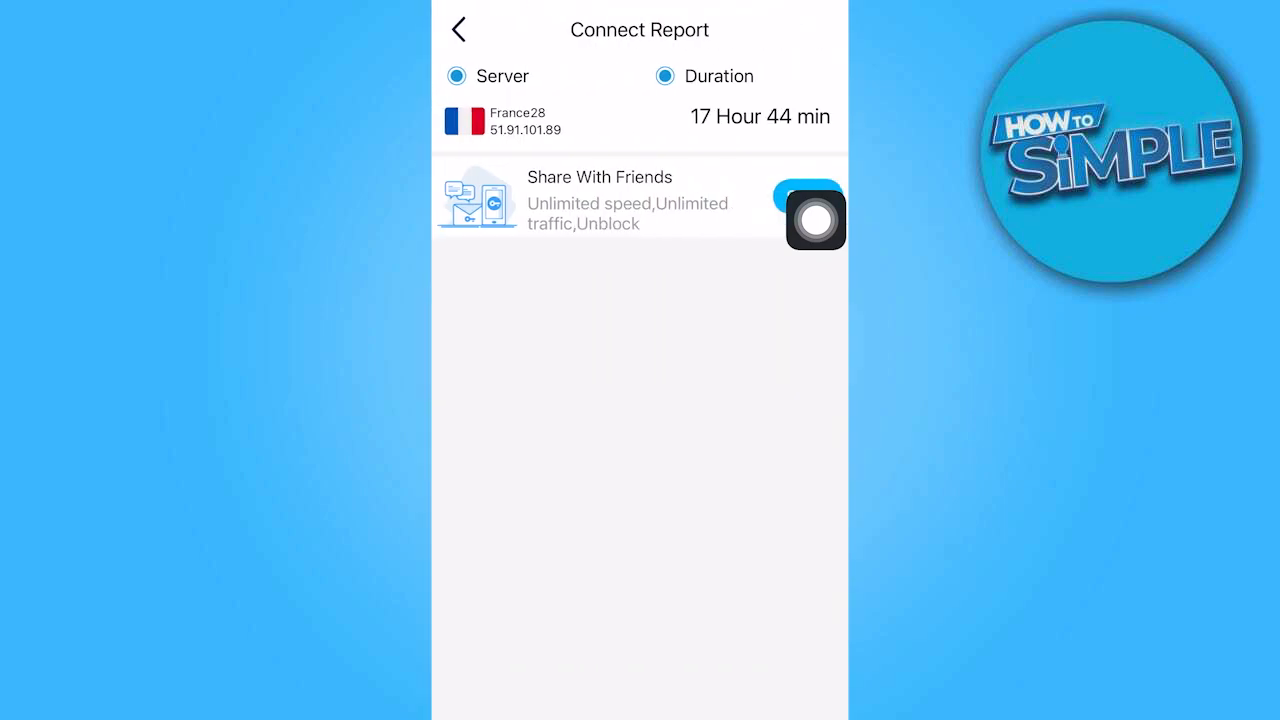
Check the VPN connection, then search the App Store for 'cash app'
{"action": "left_click", "coordinate": [458, 28]}
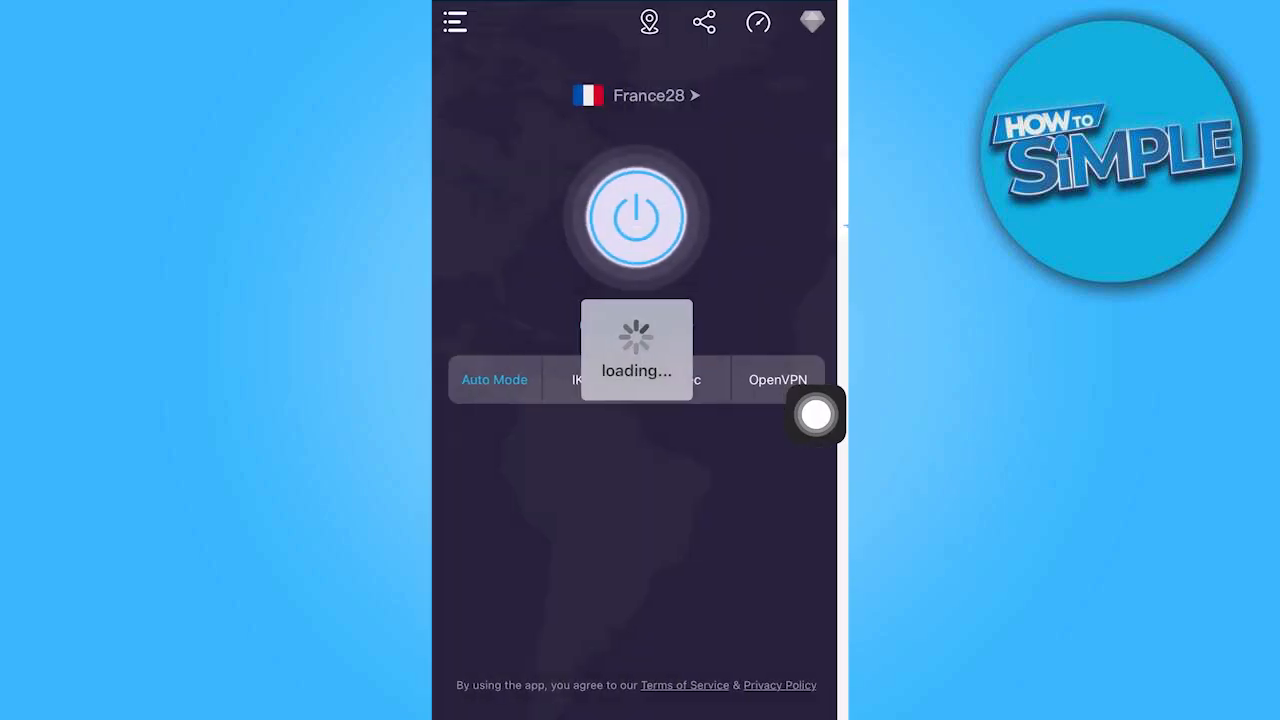
{"action": "left_click", "coordinate": [636, 96]}
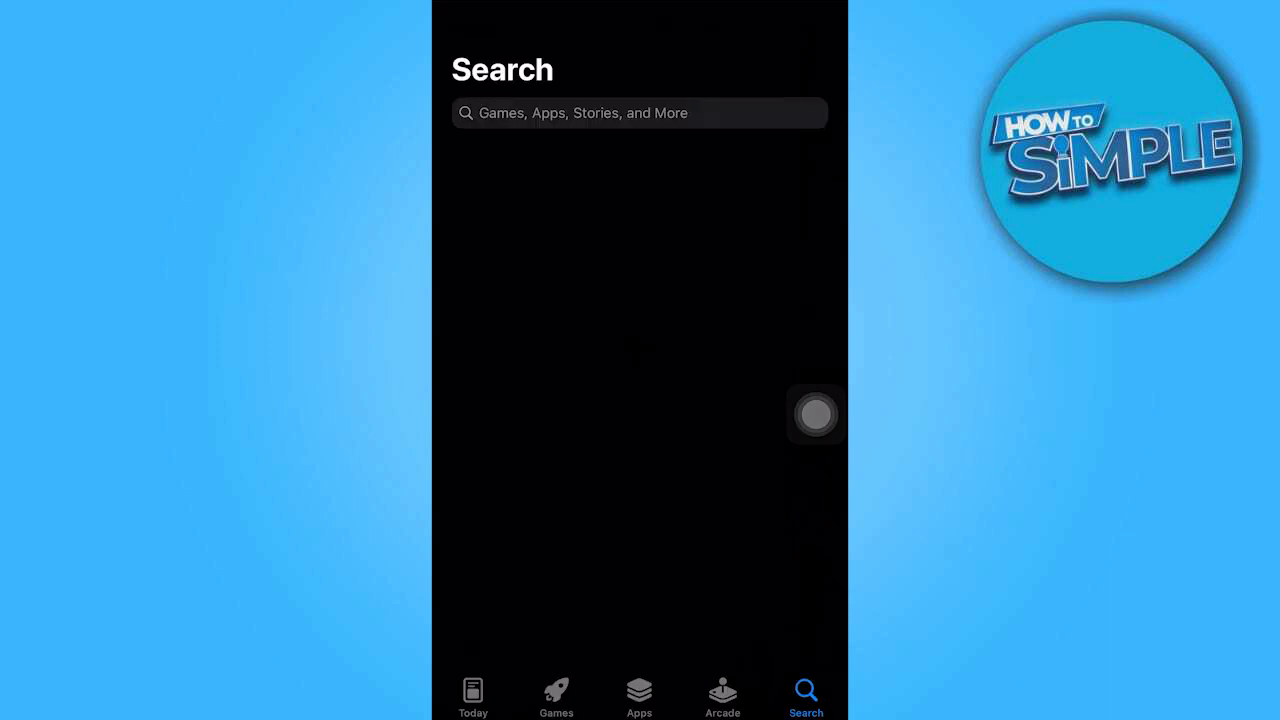
{"action": "type", "text": "cash app"}
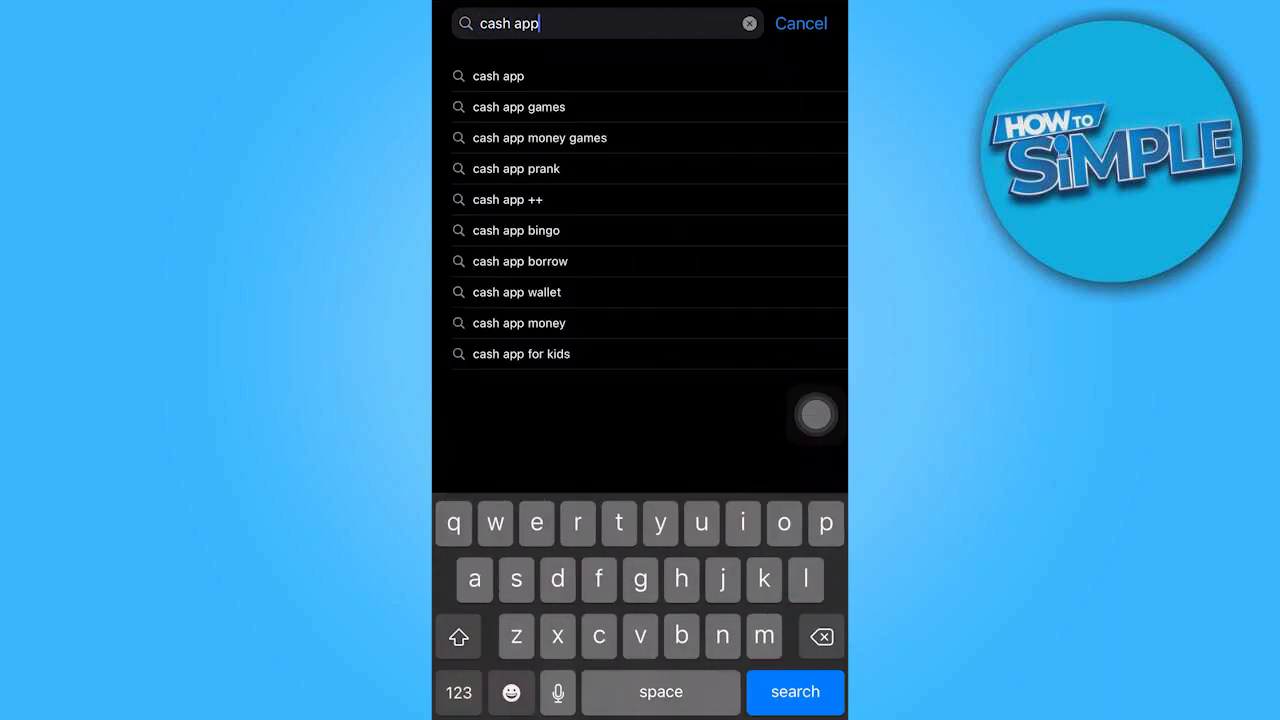